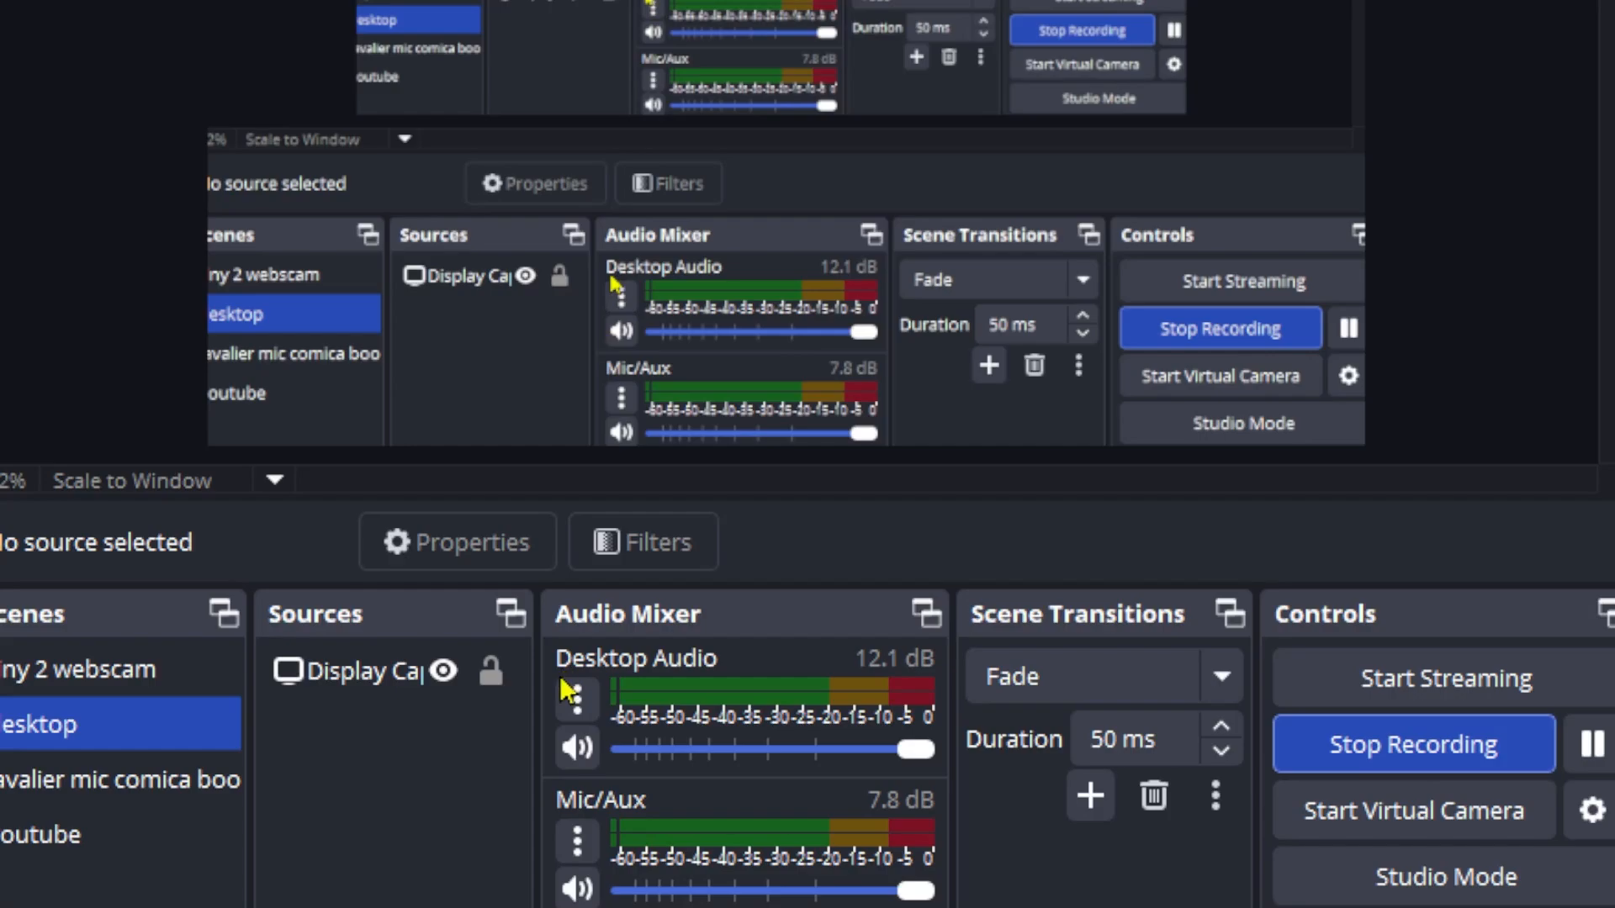
{"action": "mouse_move", "coordinate": [501, 788]}
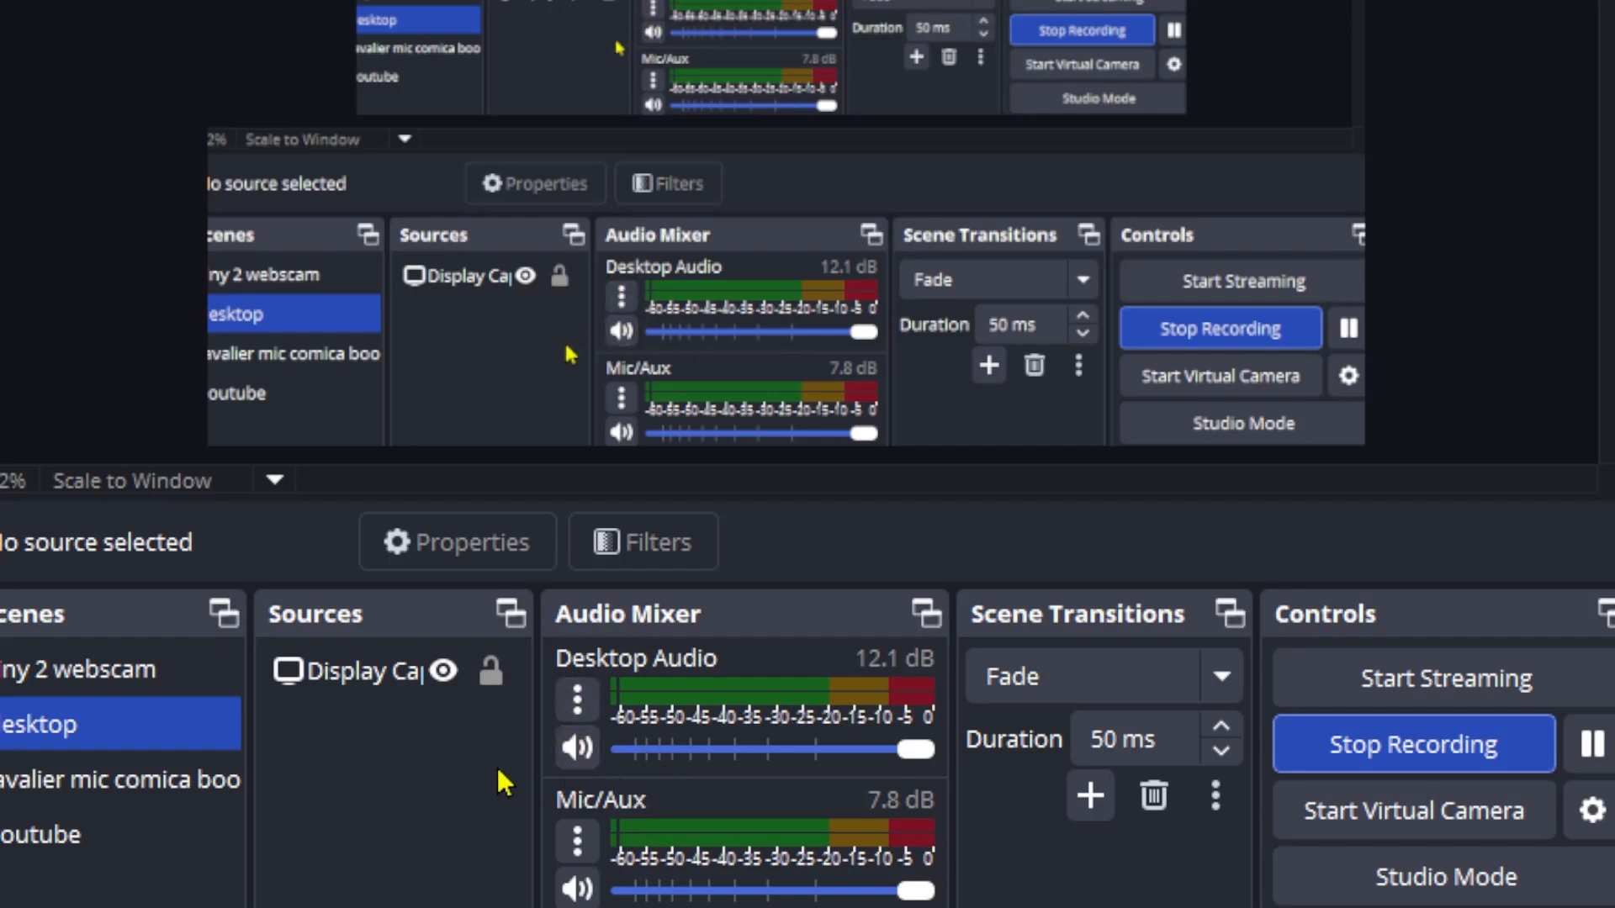
{"action": "mouse_move", "coordinate": [665, 806]}
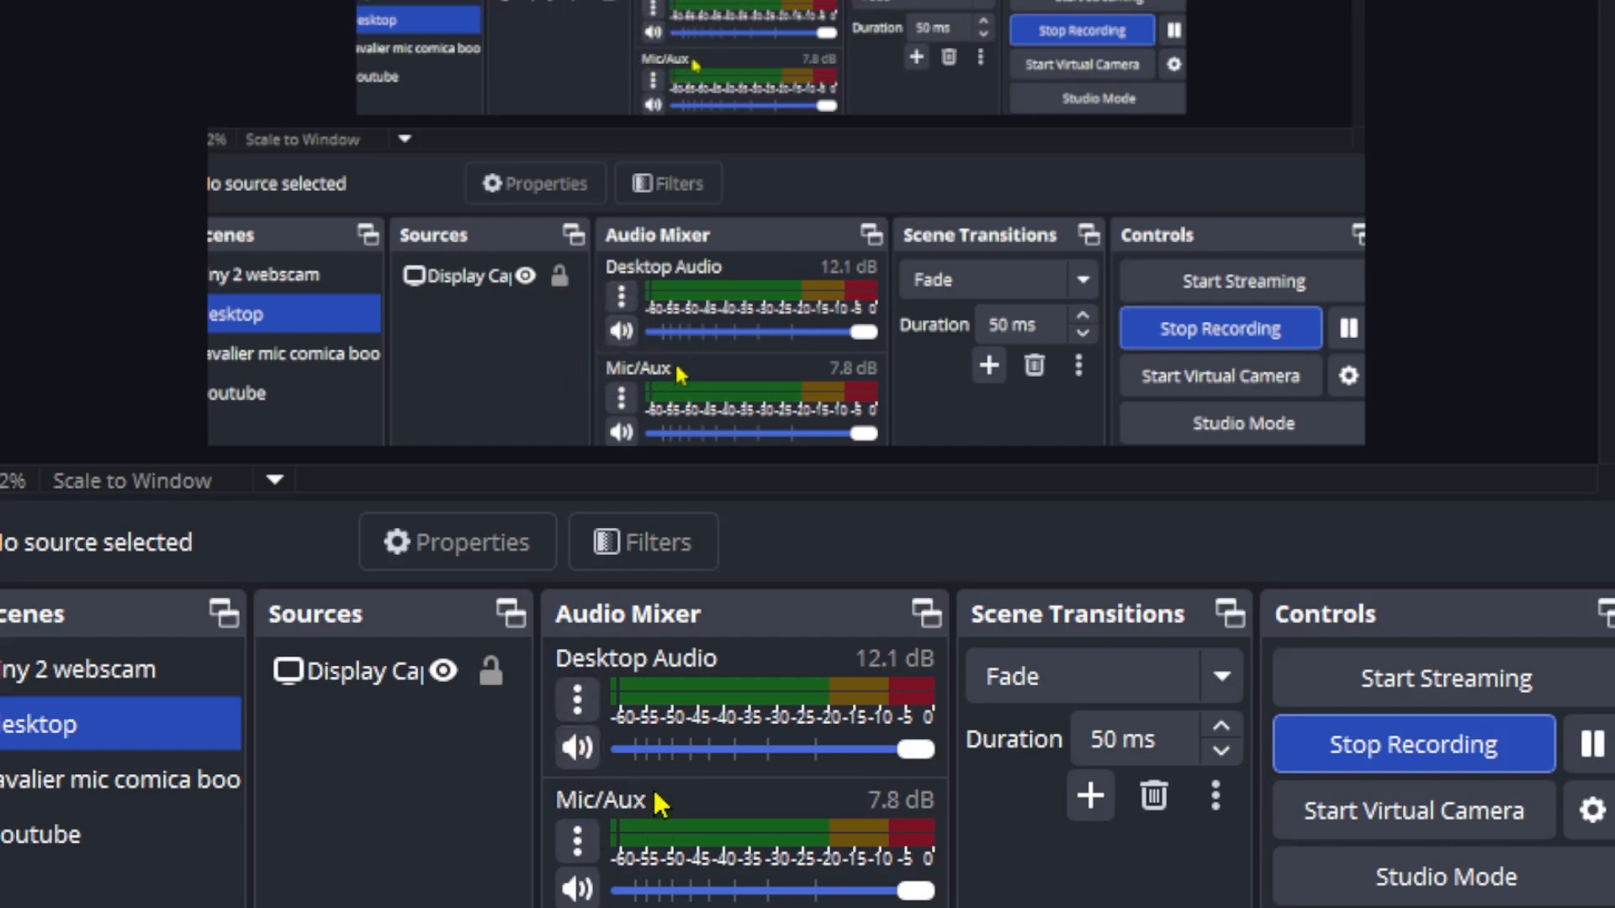
{"action": "mouse_move", "coordinate": [927, 843]}
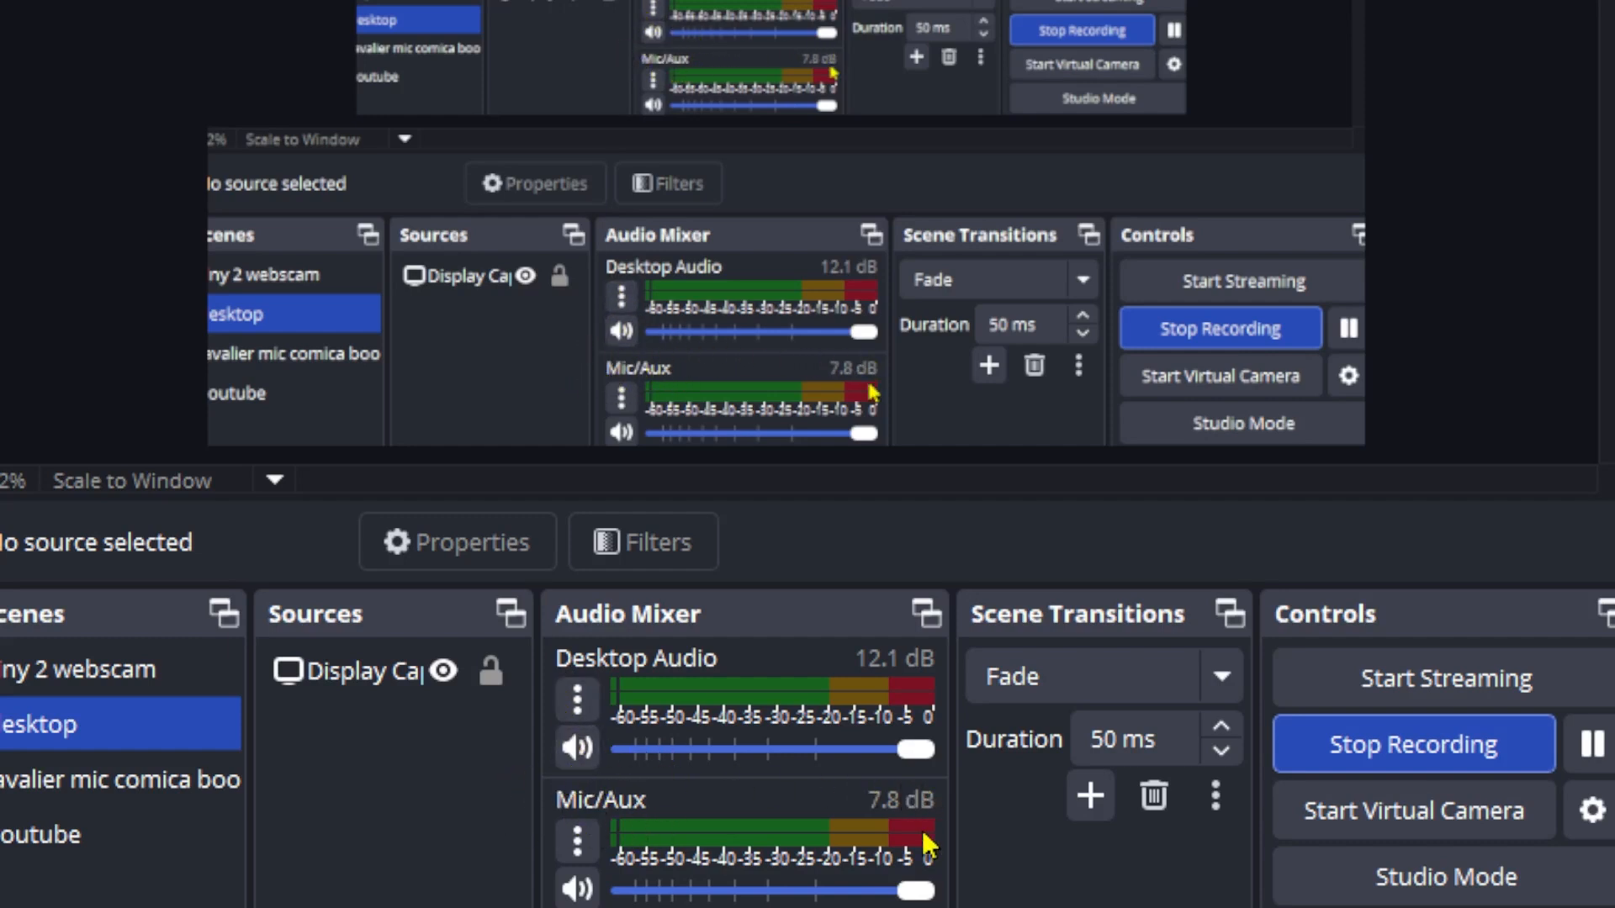